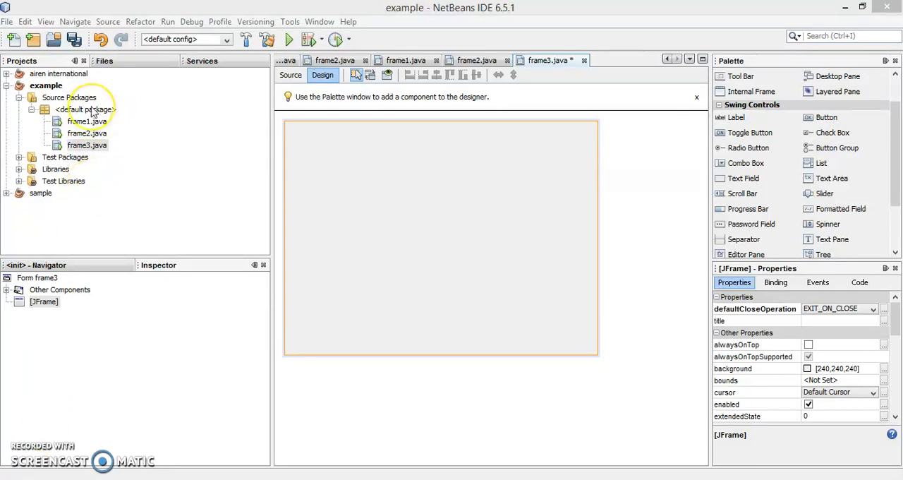
- Create a new JFrame Form named frame4 in the example project's default package
{"action": "right_click", "coordinate": [82, 109]}
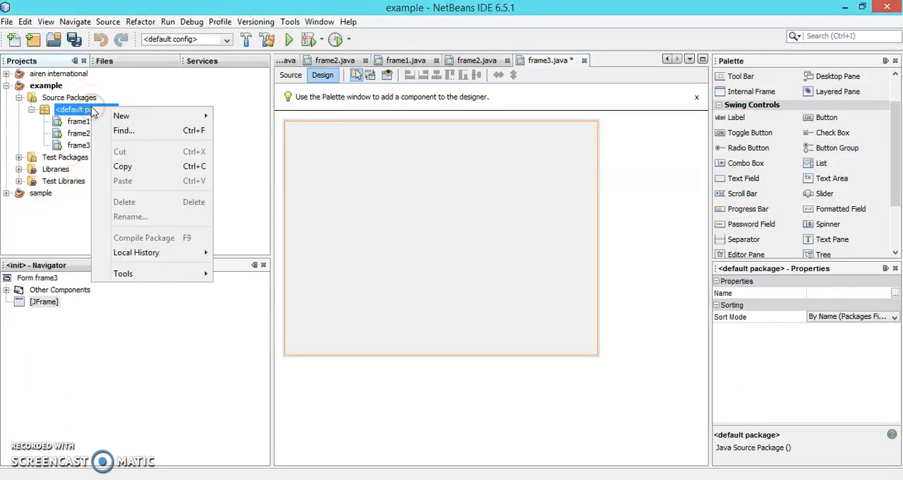
{"action": "mouse_move", "coordinate": [121, 116]}
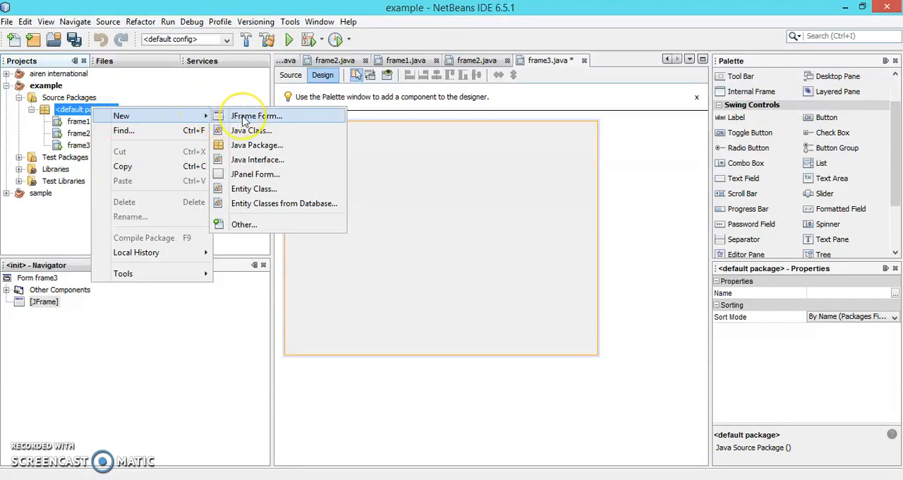
{"action": "left_click", "coordinate": [256, 116]}
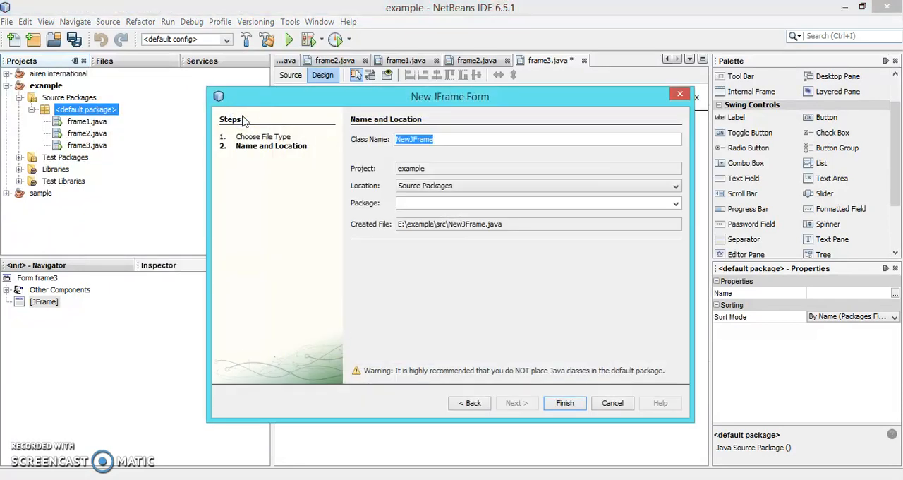
{"action": "type", "text": "frame4"}
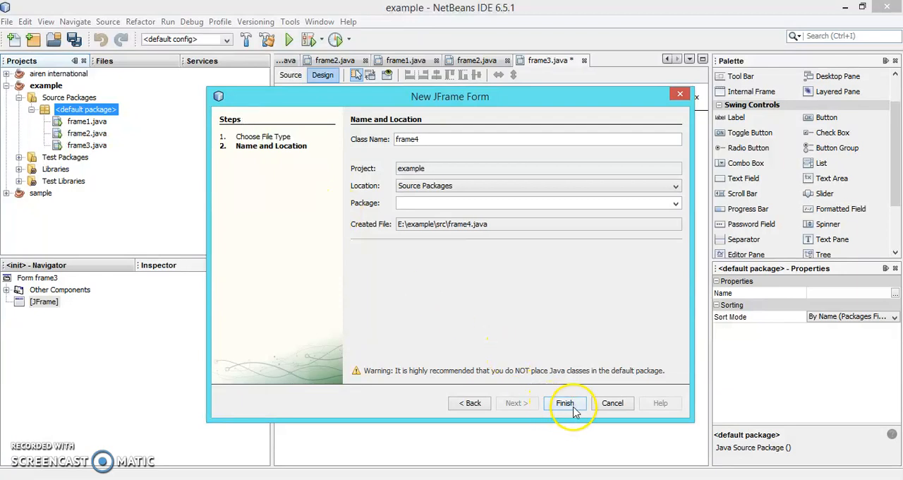
{"action": "left_click", "coordinate": [565, 404]}
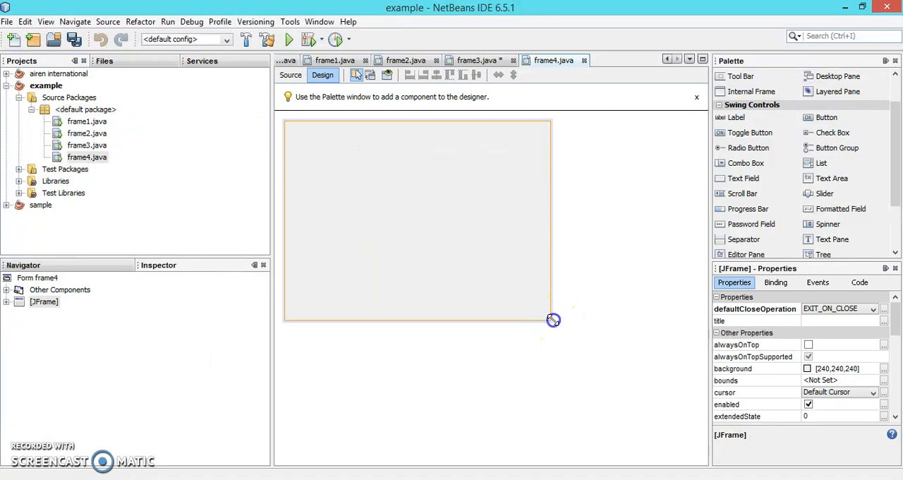
- Enlarge the frame4 form by dragging its corner and set its layout to Null Layout
{"action": "left_click_drag", "start_coordinate": [554, 320], "coordinate": [622, 370]}
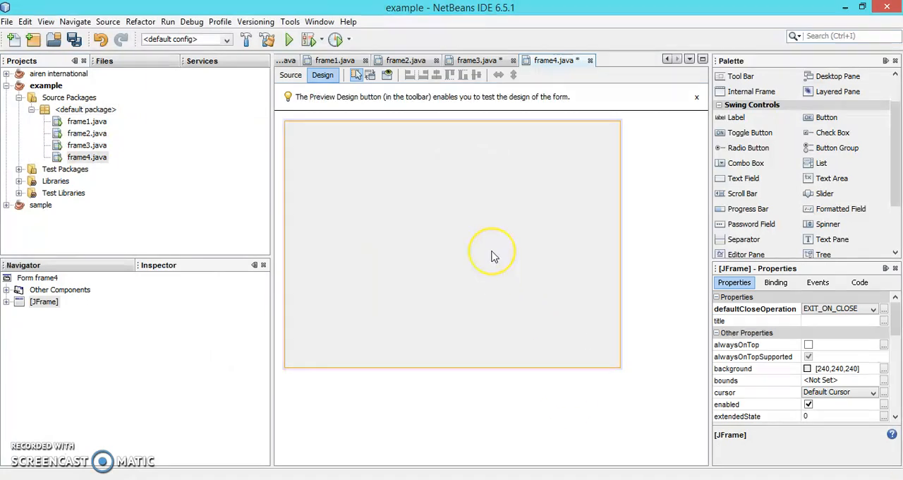
{"action": "right_click", "coordinate": [491, 254]}
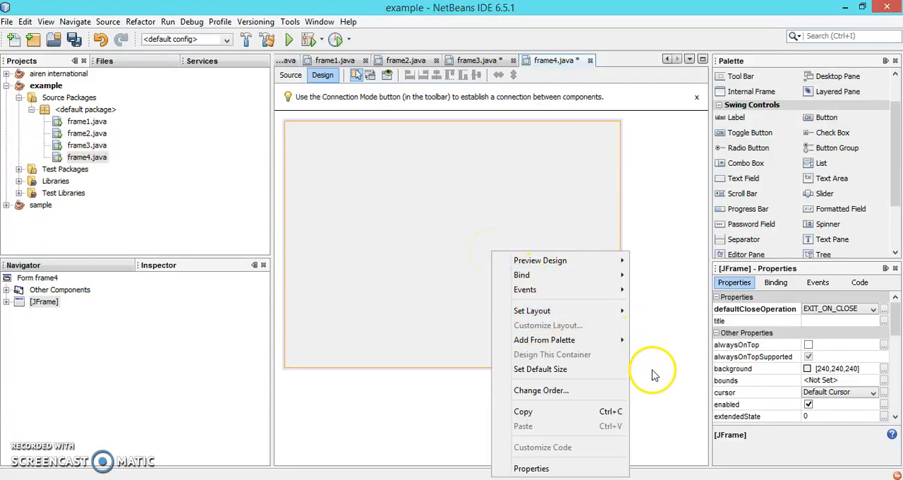
{"action": "mouse_move", "coordinate": [530, 310]}
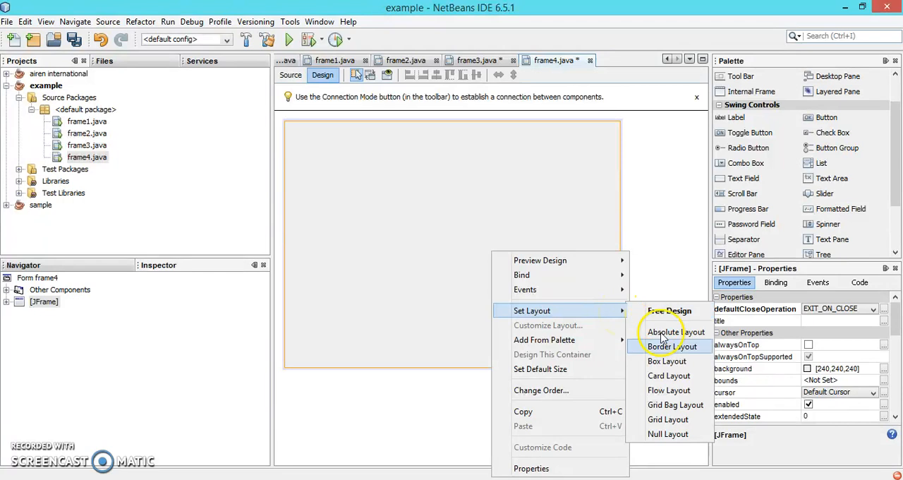
{"action": "mouse_move", "coordinate": [667, 435]}
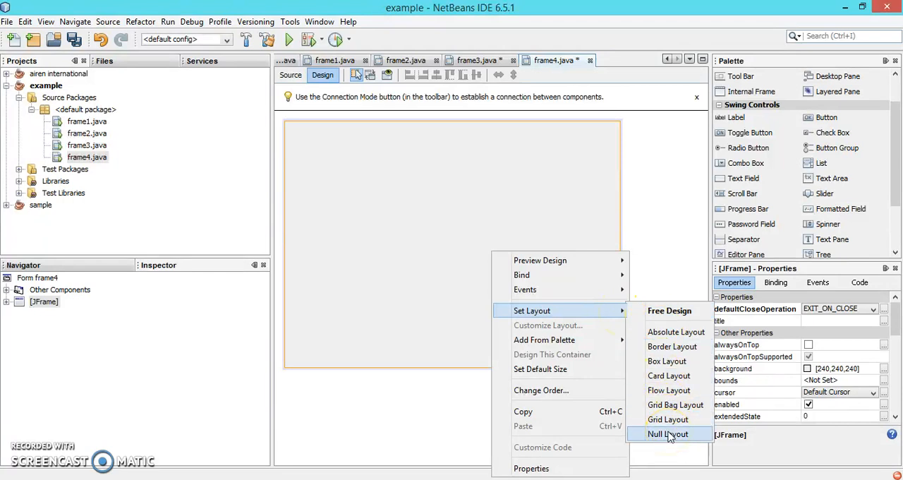
{"action": "left_click", "coordinate": [667, 434]}
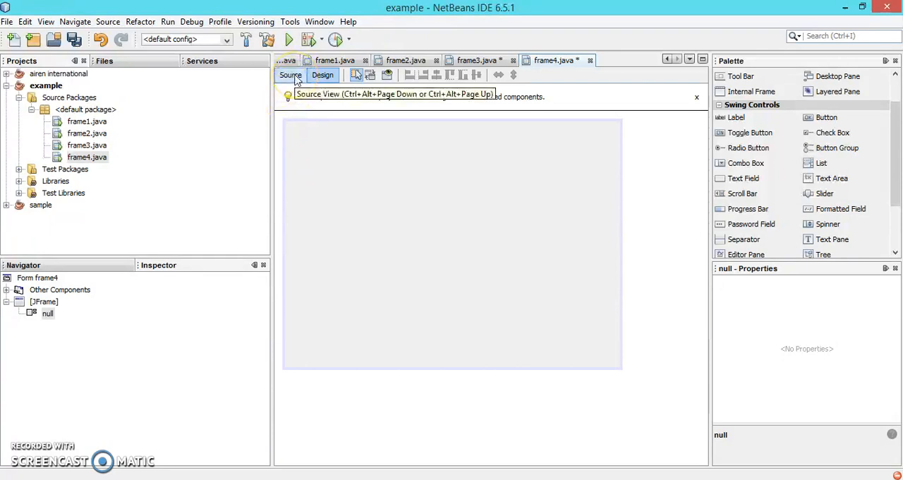
- Add setSize(600,310); after initComponents() in the frame4 constructor and return to Design view
{"action": "left_click", "coordinate": [291, 75]}
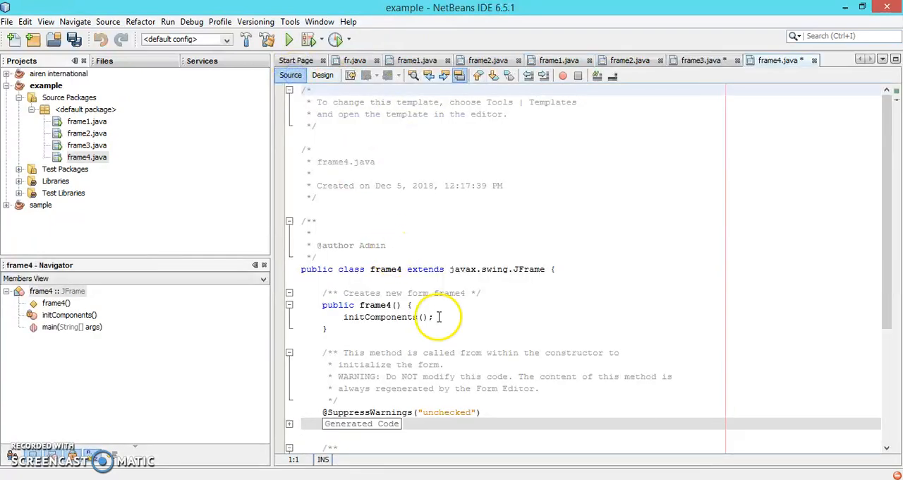
{"action": "key", "text": "enter"}
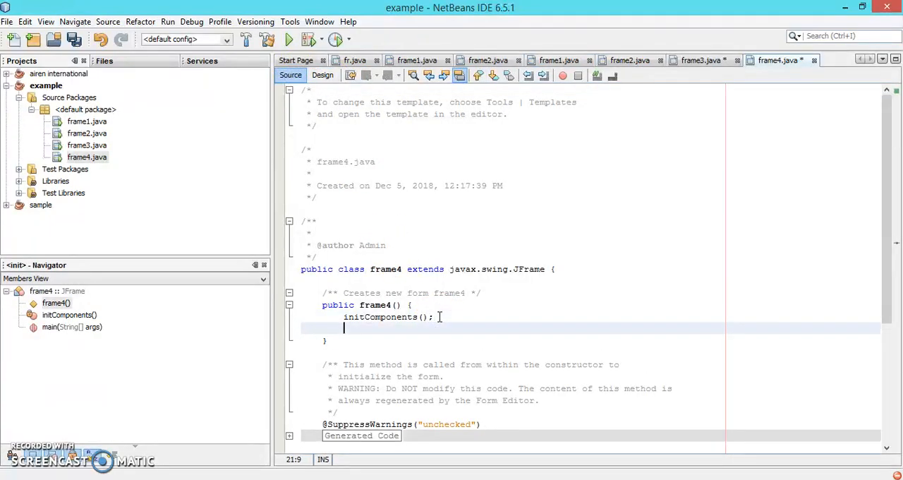
{"action": "type", "text": "st"}
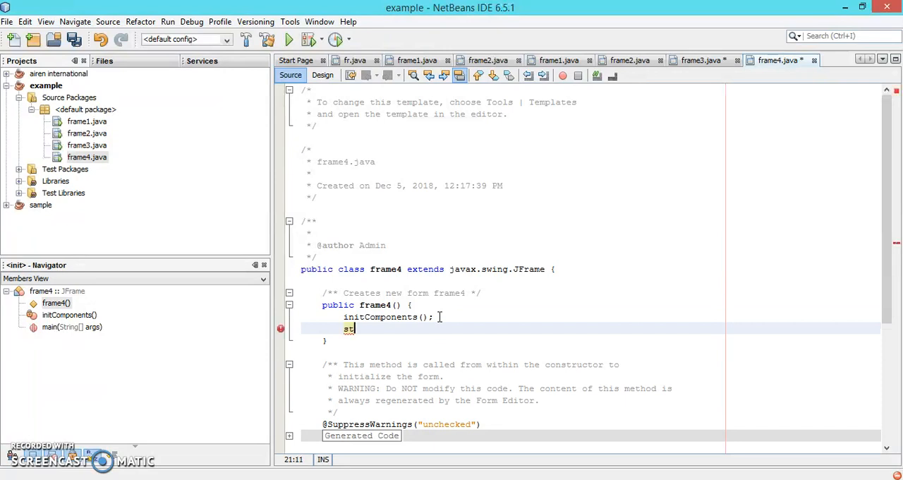
{"action": "type", "text": "et"}
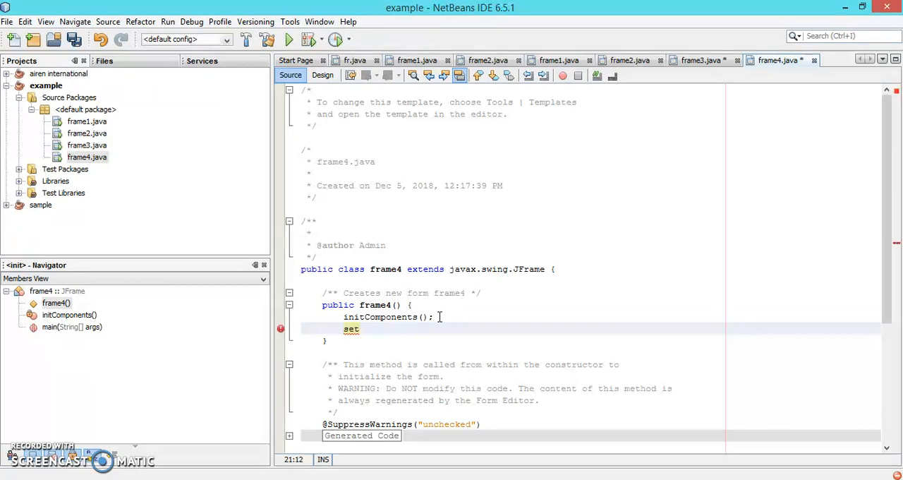
{"action": "type", "text": "Siz"}
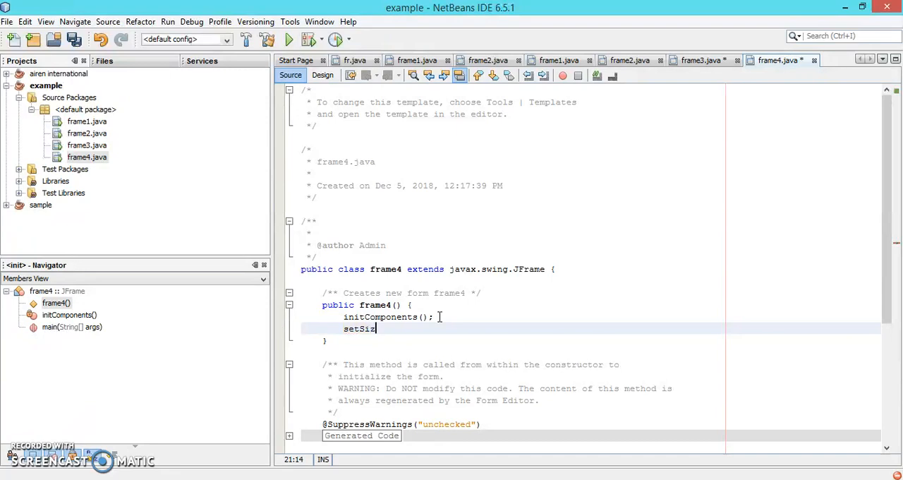
{"action": "type", "text": "e()"}
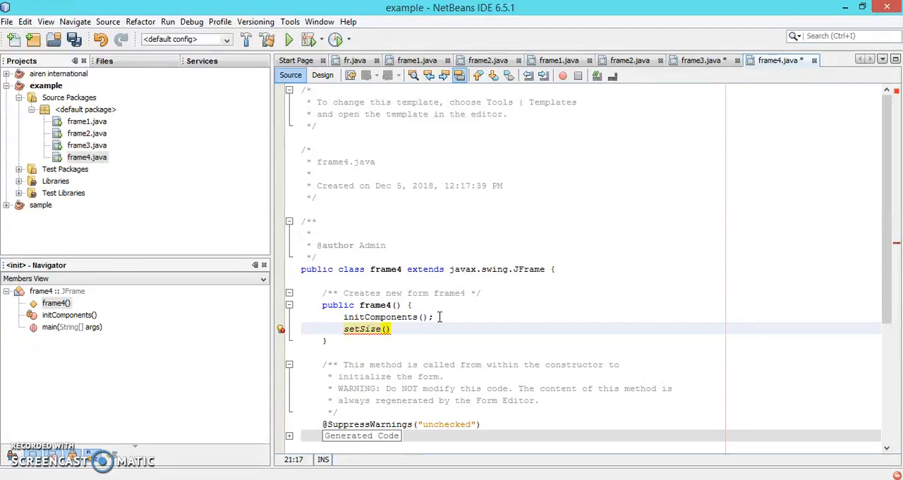
{"action": "type", "text": "600,3"}
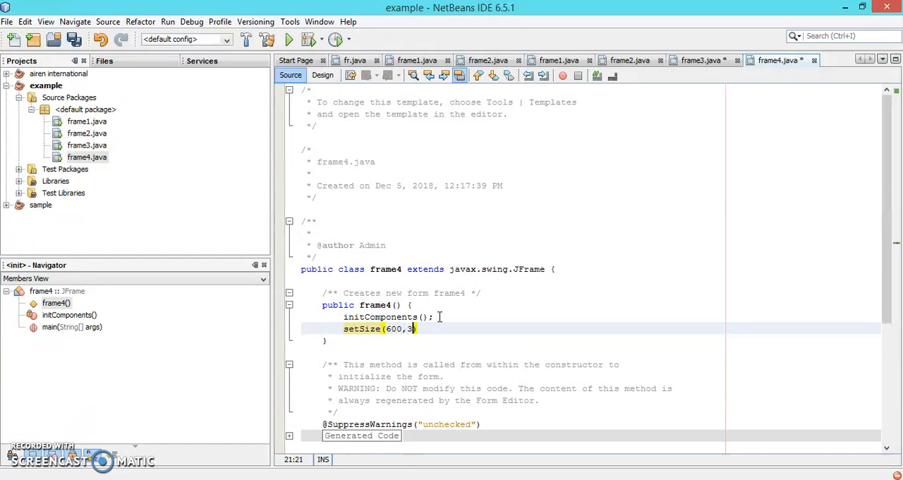
{"action": "type", "text": "10)"}
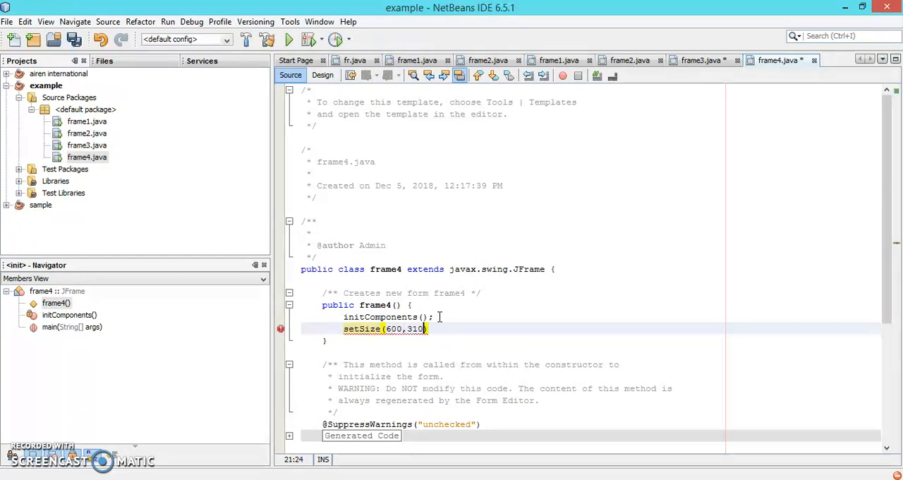
{"action": "left_click", "coordinate": [429, 329]}
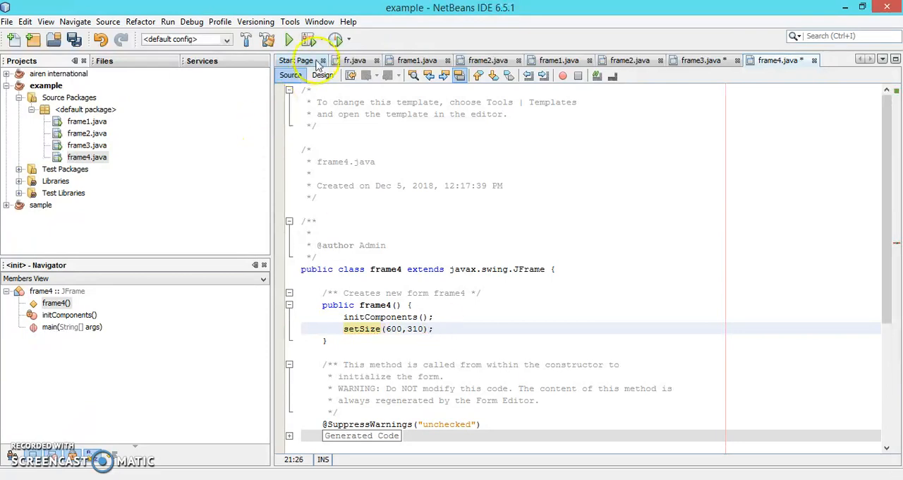
{"action": "left_click", "coordinate": [322, 74]}
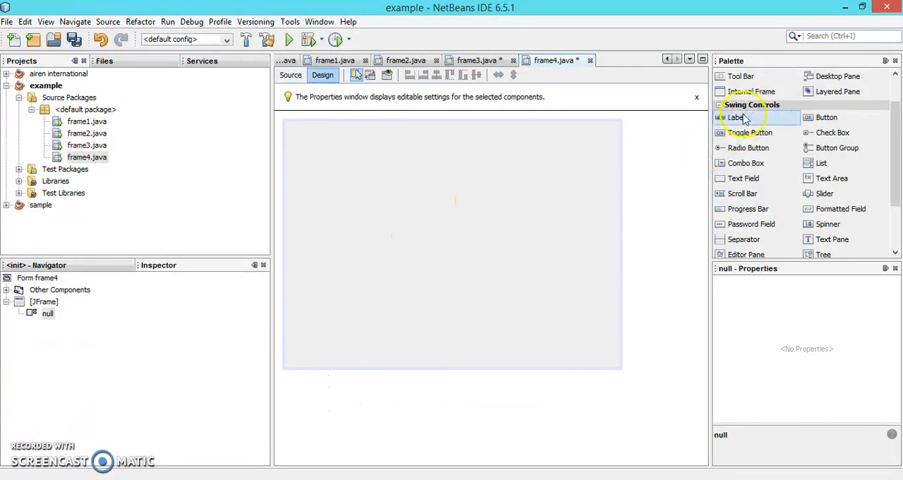
{"action": "mouse_move", "coordinate": [736, 117]}
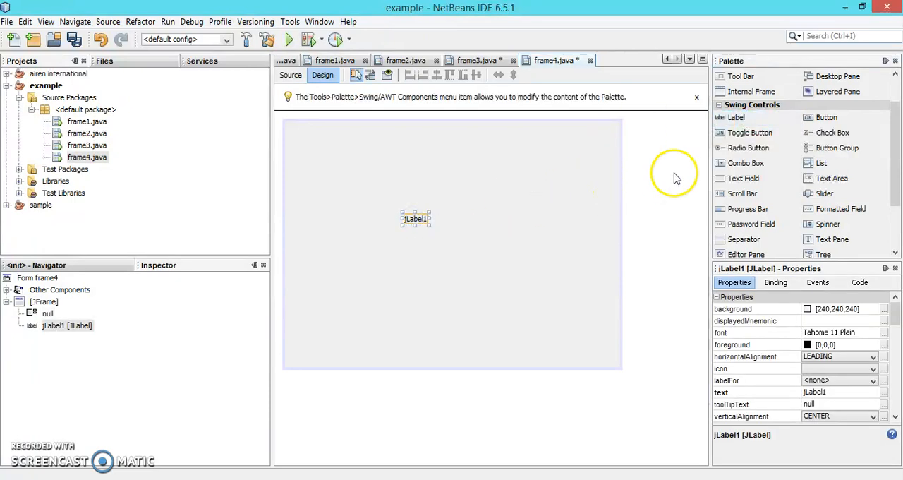
{"action": "mouse_move", "coordinate": [745, 178]}
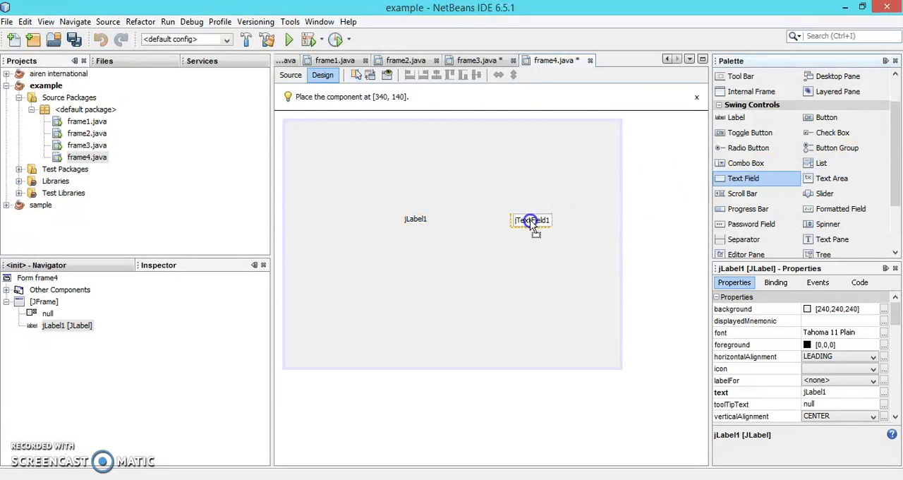
- Place a text field on frame4 and nudge the label slightly up and left
{"action": "left_click", "coordinate": [531, 220]}
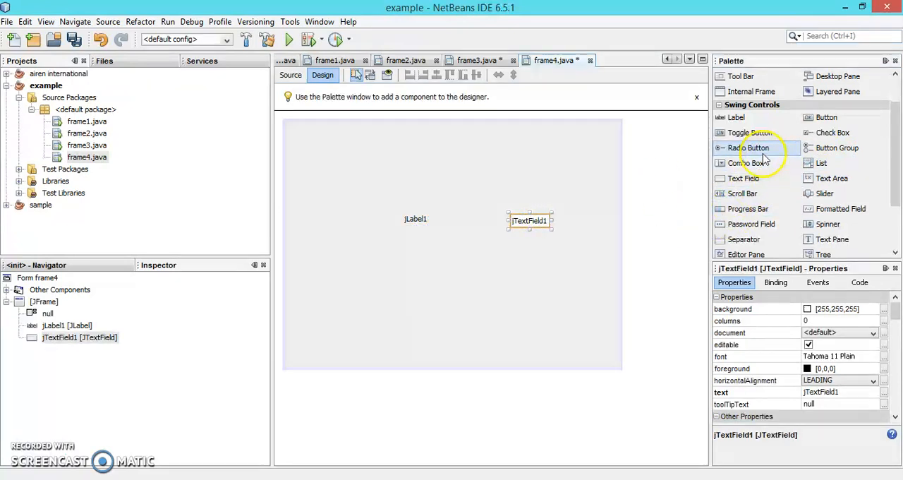
{"action": "mouse_move", "coordinate": [827, 117]}
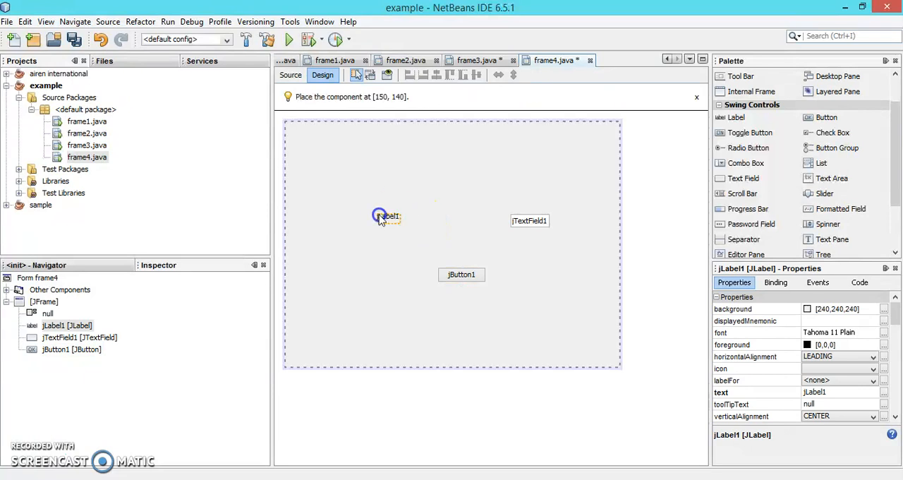
{"action": "left_click_drag", "start_coordinate": [387, 214], "coordinate": [355, 205]}
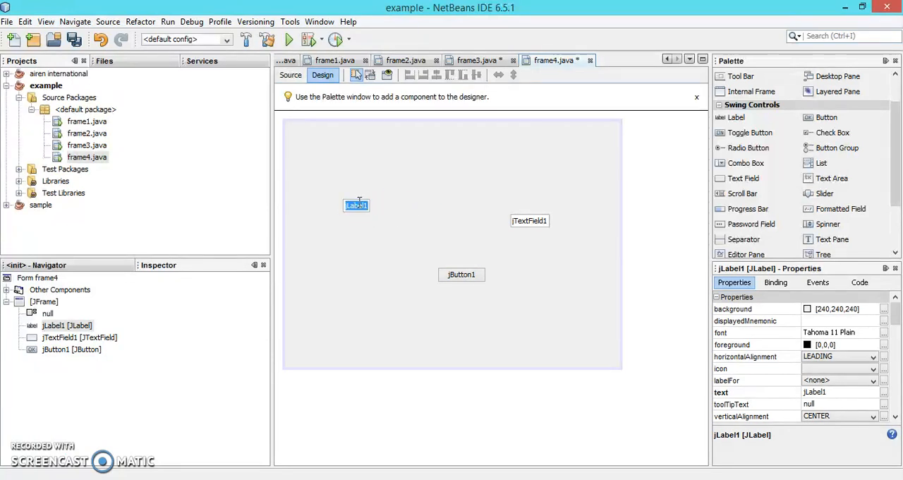
- Set the label's text to NAME and bring up its foreground colour chooser
{"action": "type", "text": "NAME"}
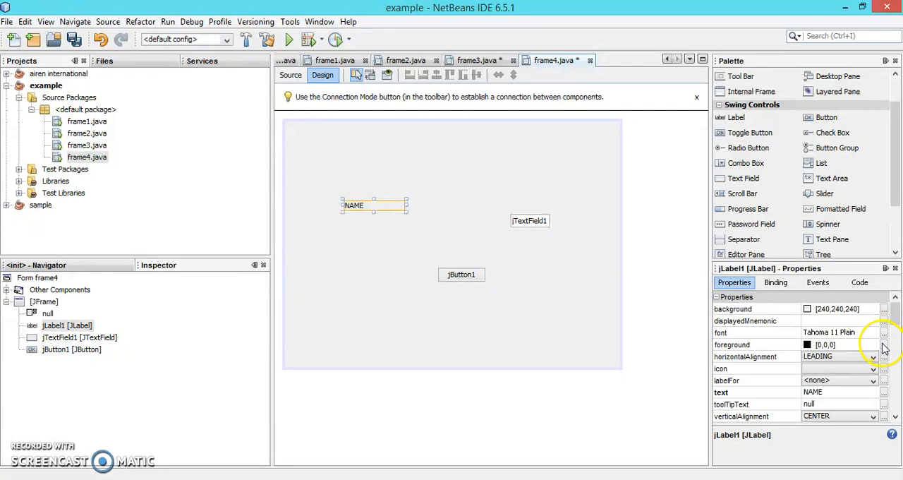
{"action": "left_click", "coordinate": [884, 344]}
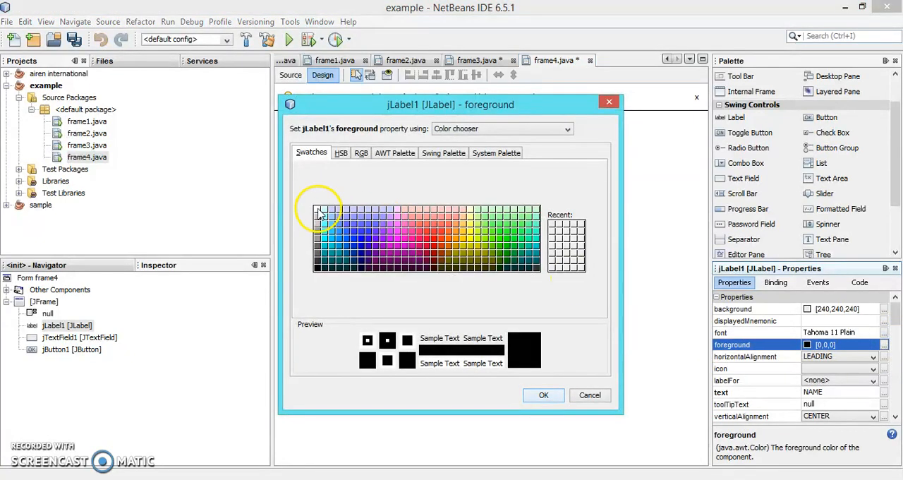
- Give the NAME label a white foreground colour
{"action": "left_click", "coordinate": [322, 213]}
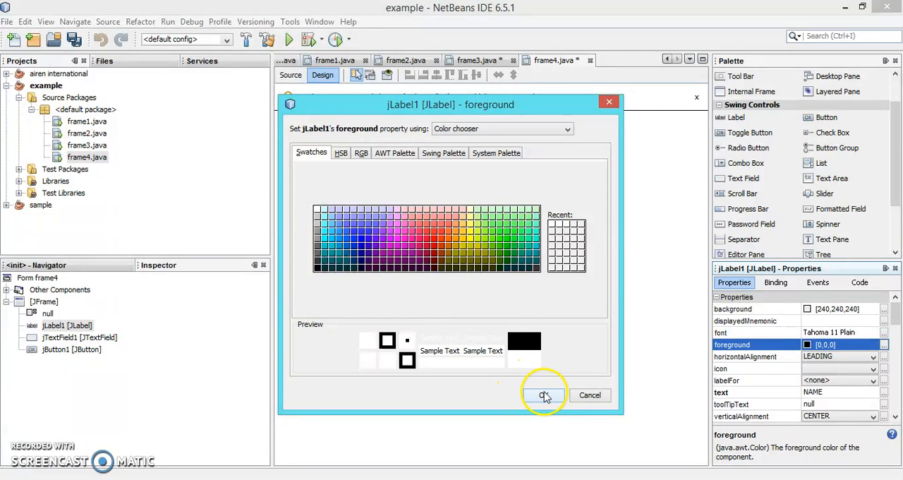
{"action": "left_click", "coordinate": [544, 395]}
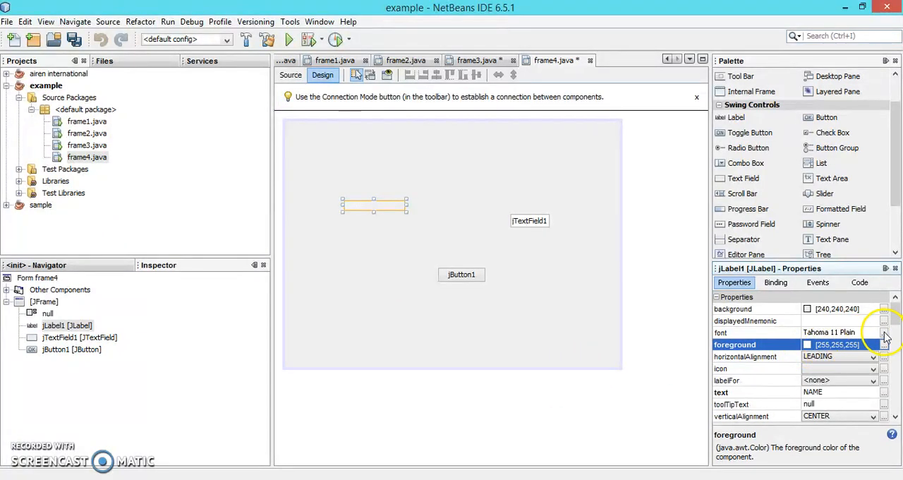
- Set the NAME label's font to Tahoma Bold, size 14
{"action": "left_click", "coordinate": [883, 331]}
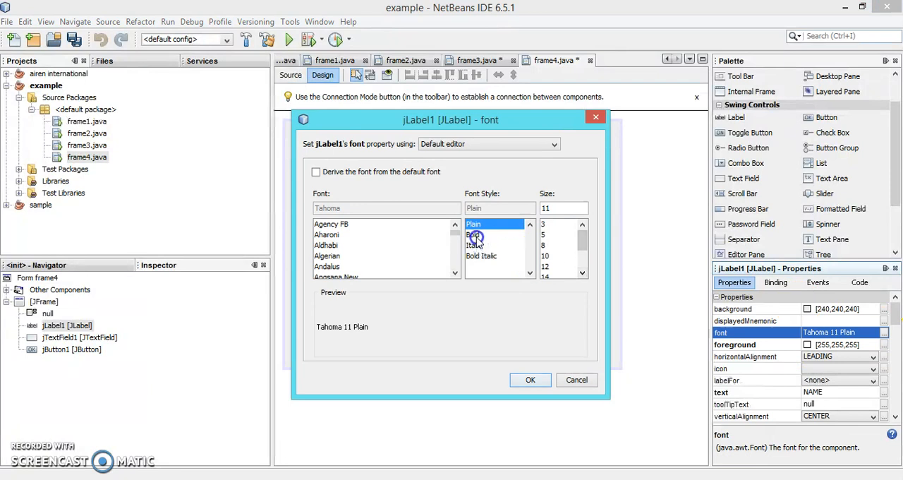
{"action": "left_click", "coordinate": [474, 234]}
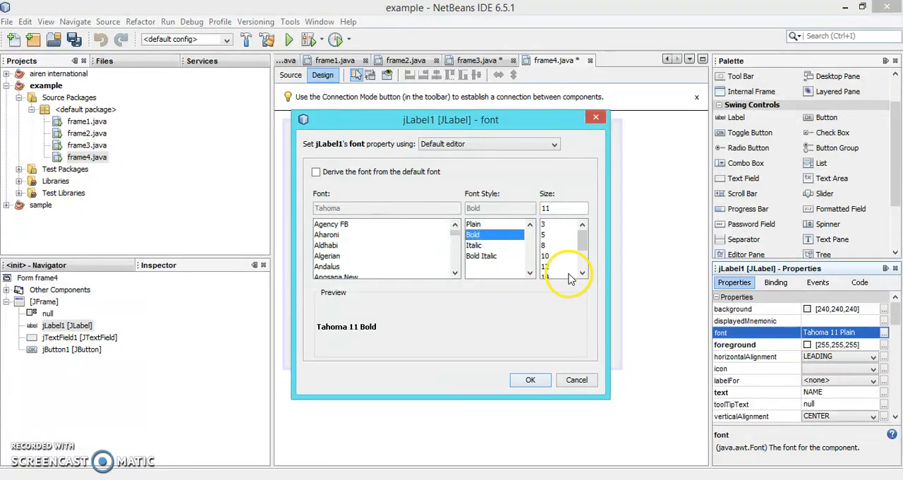
{"action": "left_click", "coordinate": [563, 273]}
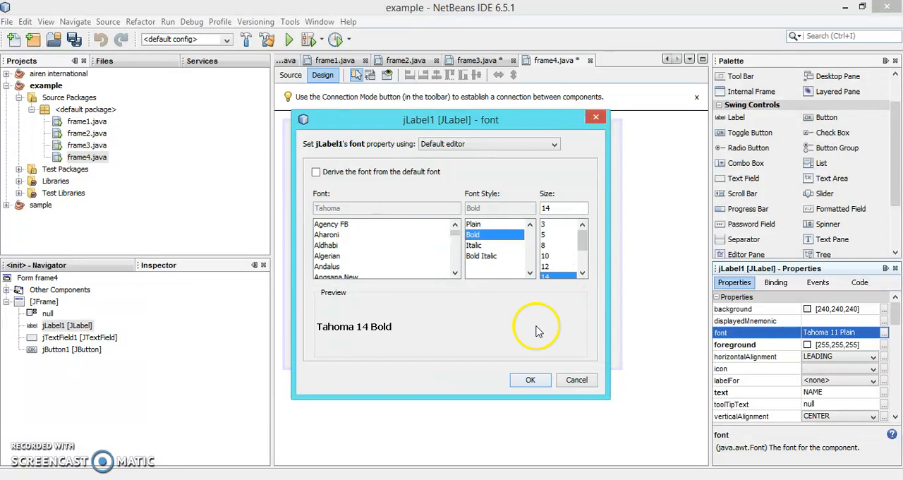
{"action": "left_click", "coordinate": [531, 379]}
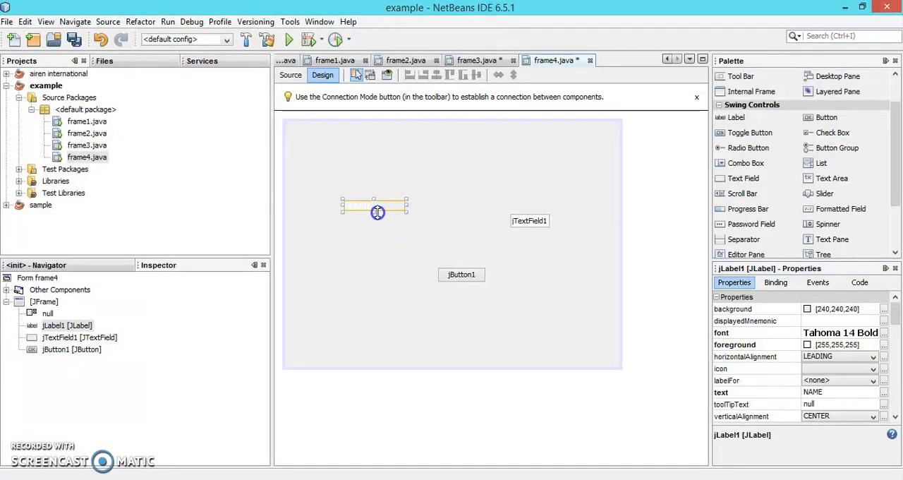
- Change the jButton1 caption to Ok
{"action": "left_click", "coordinate": [374, 211]}
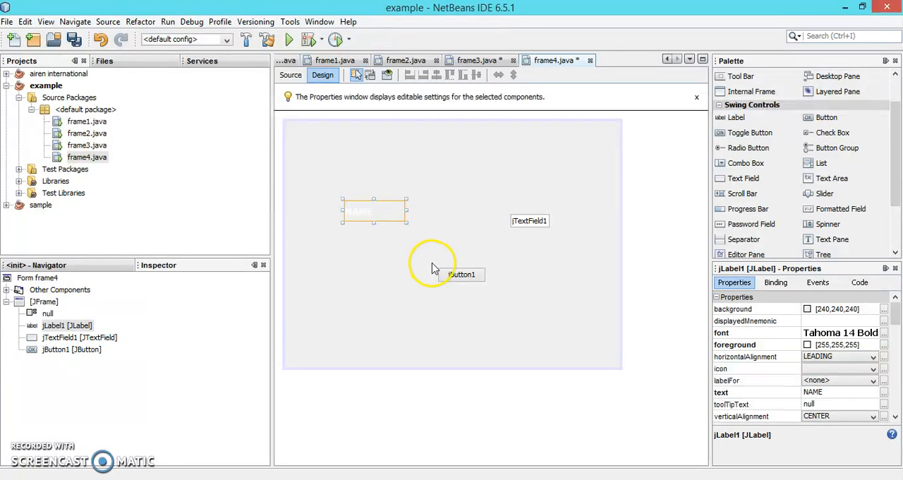
{"action": "left_click", "coordinate": [462, 274]}
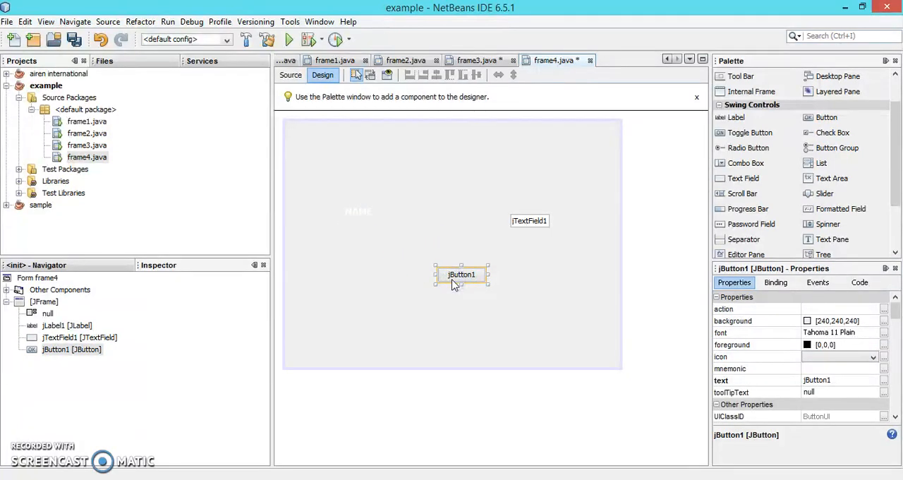
{"action": "double_click", "coordinate": [460, 274]}
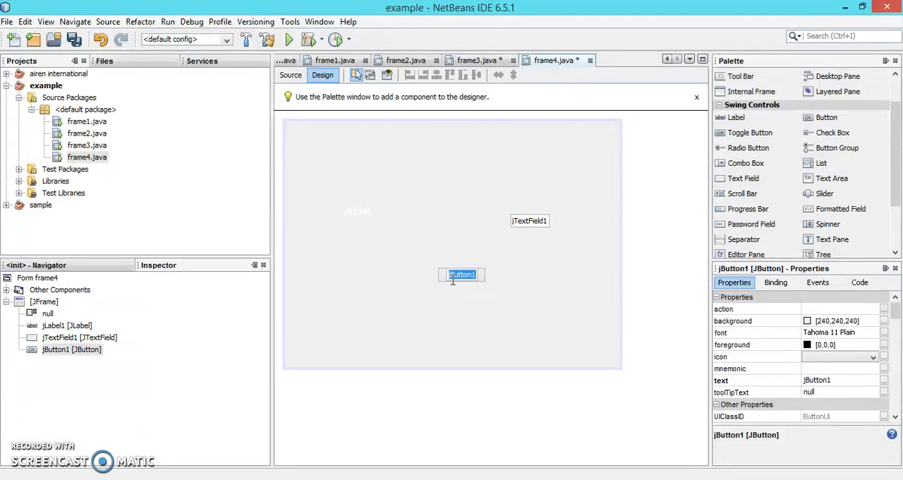
{"action": "type", "text": "OK"}
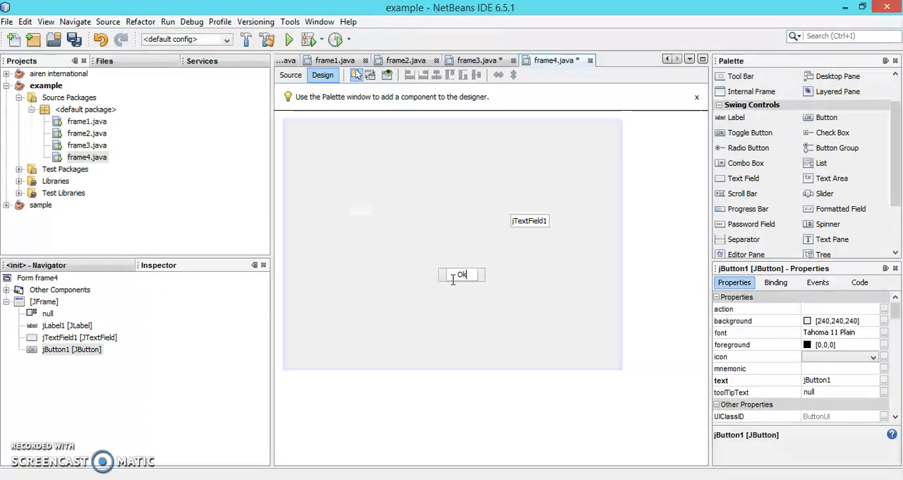
{"action": "left_click", "coordinate": [462, 273]}
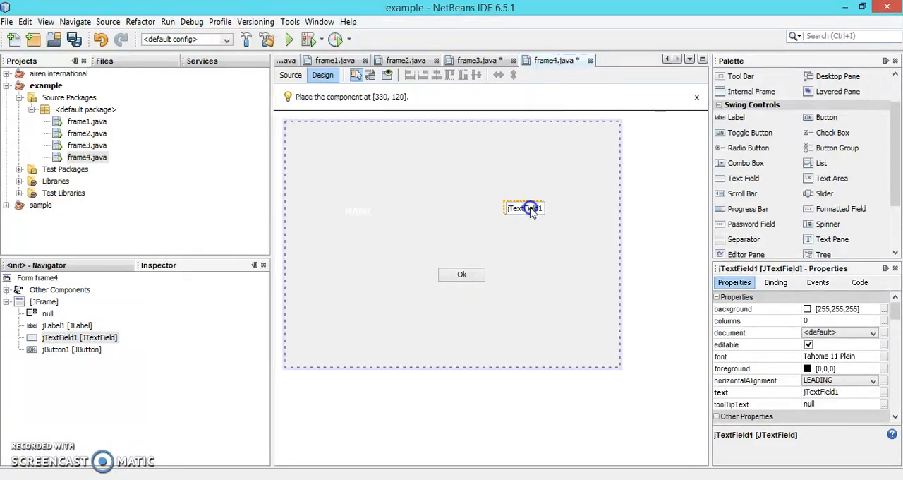
- Move the text field beside the NAME label, clear its default text and widen it
{"action": "left_click_drag", "start_coordinate": [523, 209], "coordinate": [483, 212]}
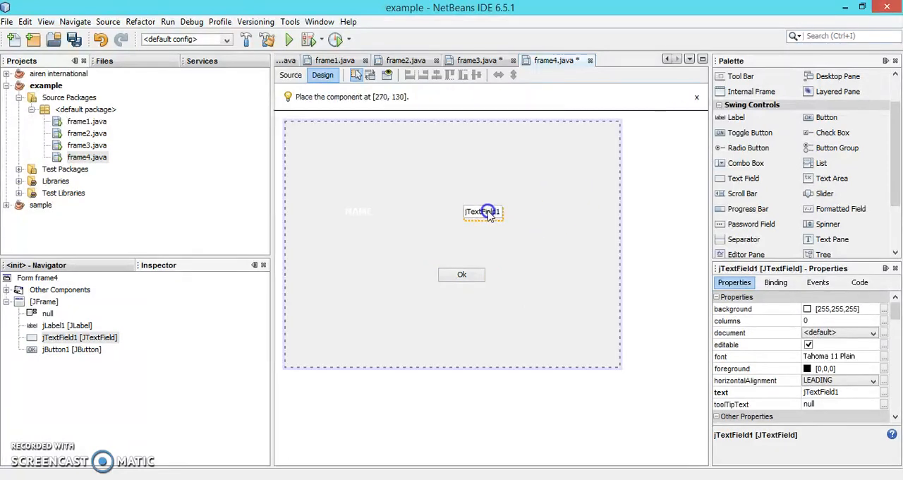
{"action": "left_click", "coordinate": [483, 212]}
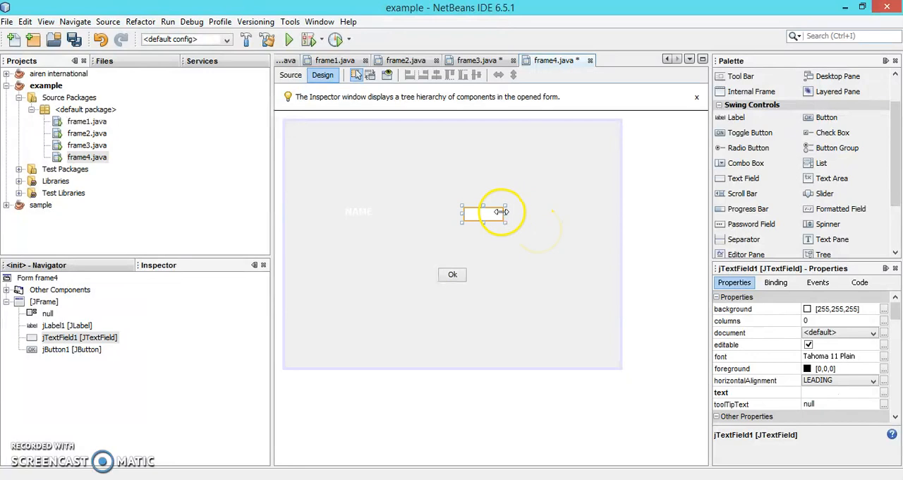
{"action": "left_click_drag", "start_coordinate": [505, 212], "coordinate": [545, 209]}
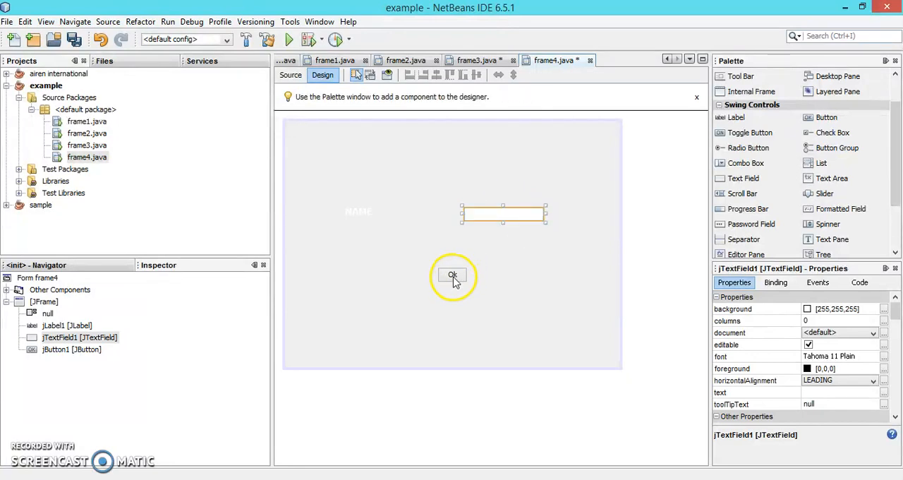
{"action": "left_click", "coordinate": [437, 273]}
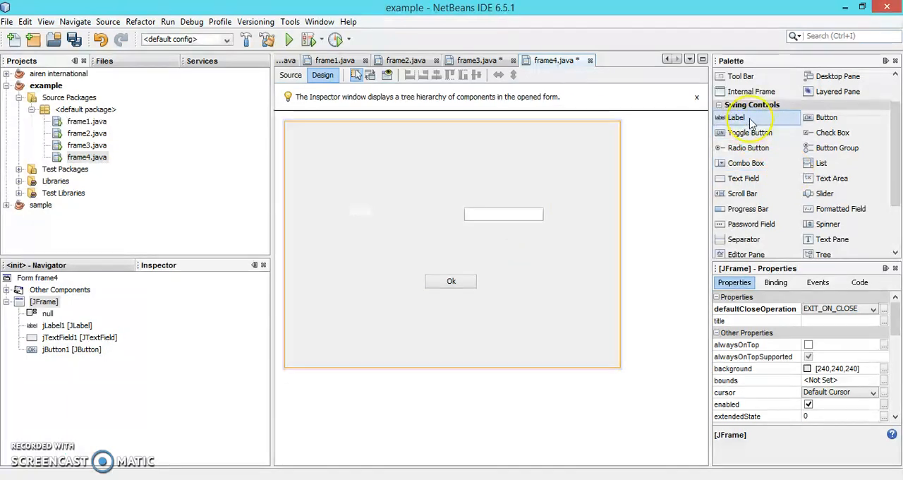
- Add a second label jLabel2 at the top-left and stretch it to cover the whole form
{"action": "left_click", "coordinate": [737, 117]}
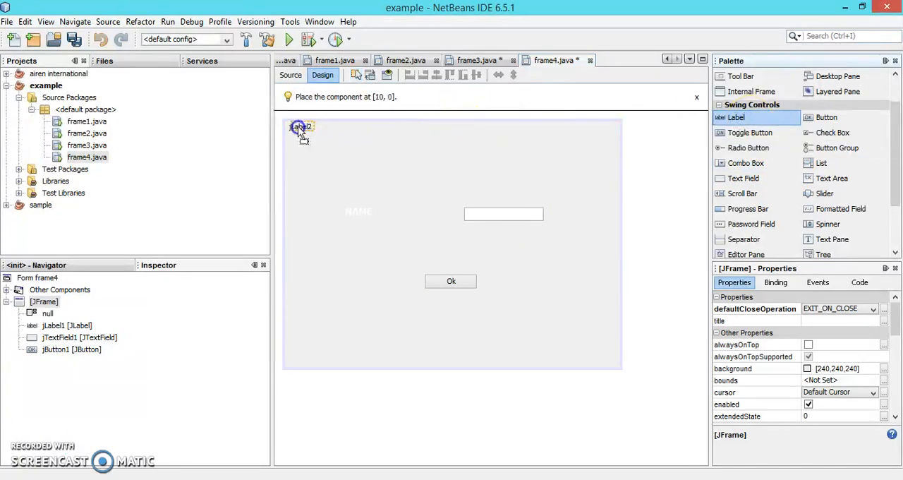
{"action": "left_click", "coordinate": [296, 127]}
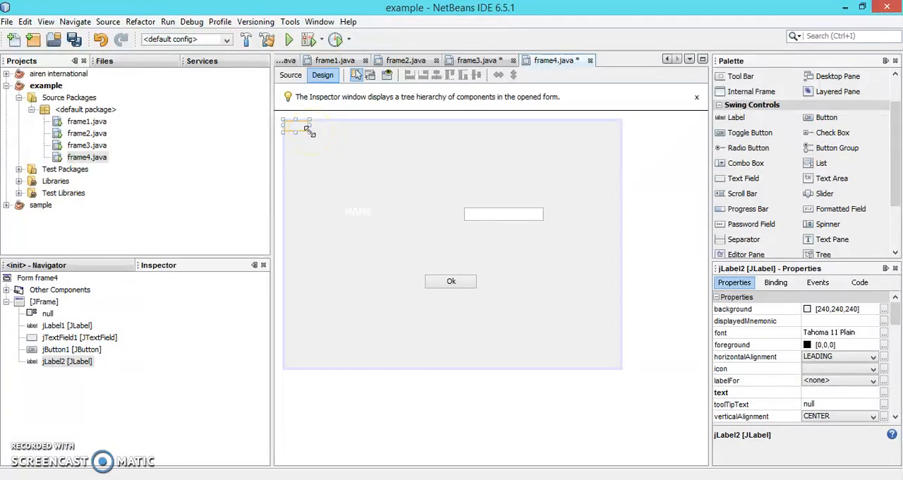
{"action": "left_click_drag", "start_coordinate": [308, 130], "coordinate": [483, 254]}
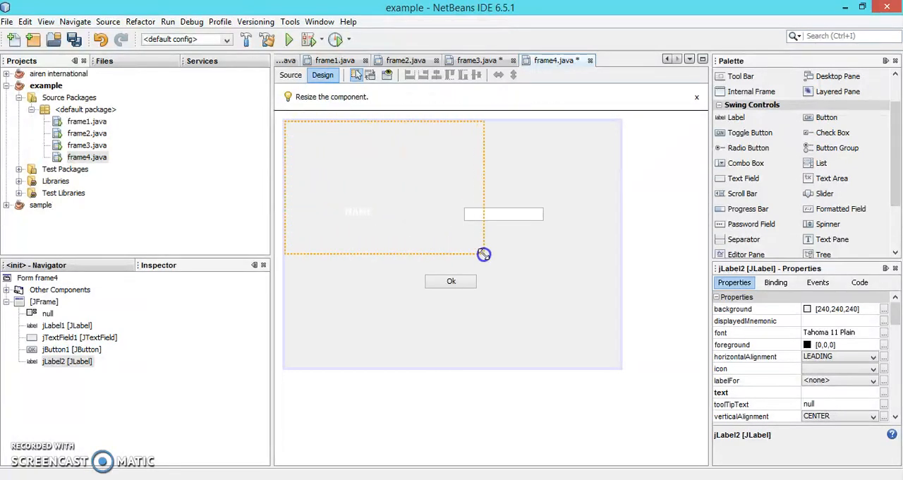
{"action": "left_click_drag", "start_coordinate": [484, 254], "coordinate": [611, 359]}
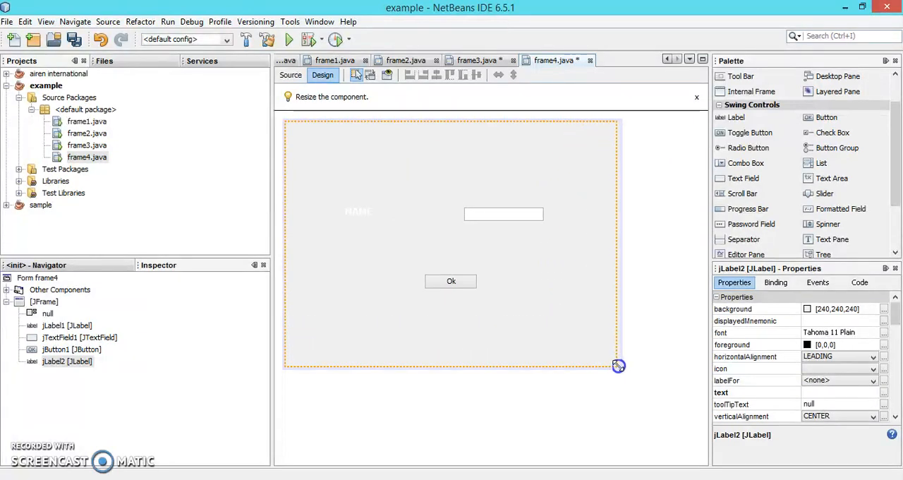
{"action": "left_click_drag", "start_coordinate": [618, 365], "coordinate": [622, 367]}
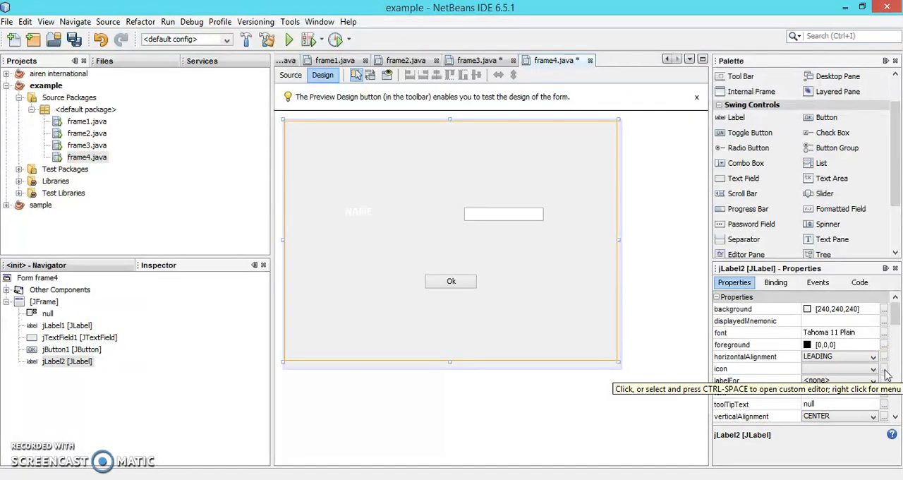
- Set jLabel2's icon to an External Image and browse to the Downloads folder
{"action": "left_click", "coordinate": [884, 368]}
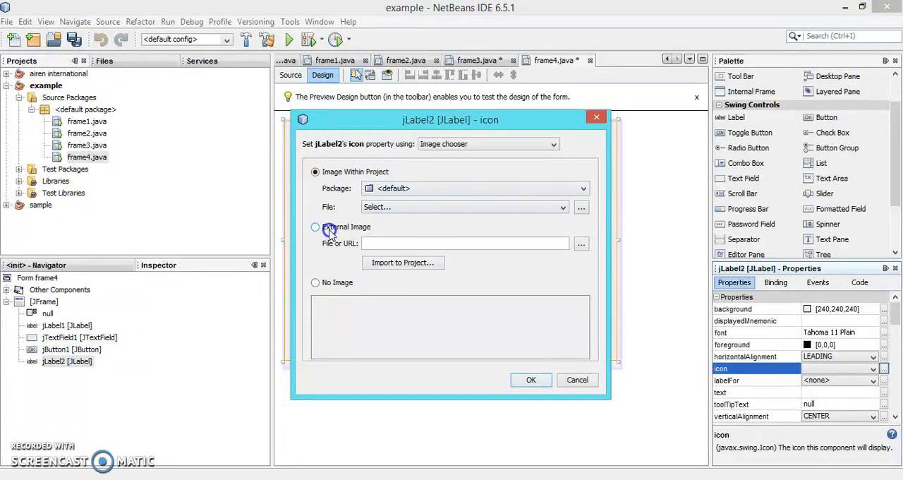
{"action": "left_click", "coordinate": [316, 226]}
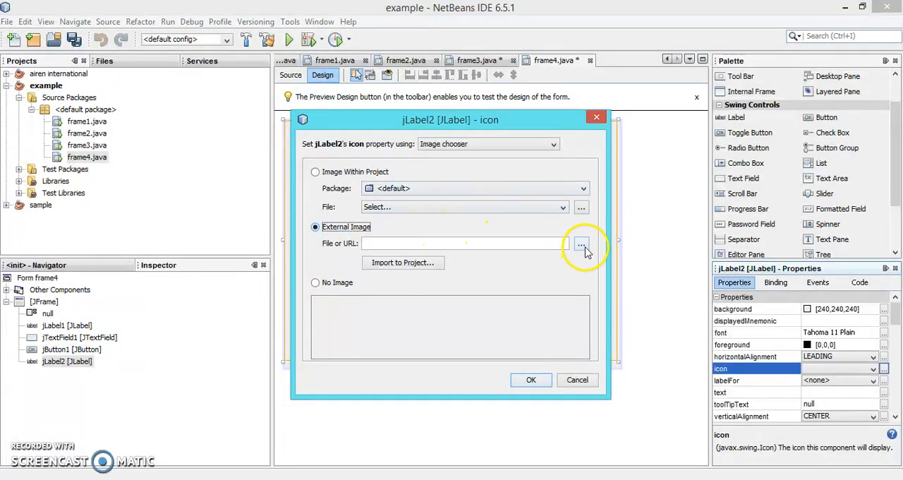
{"action": "left_click", "coordinate": [582, 243]}
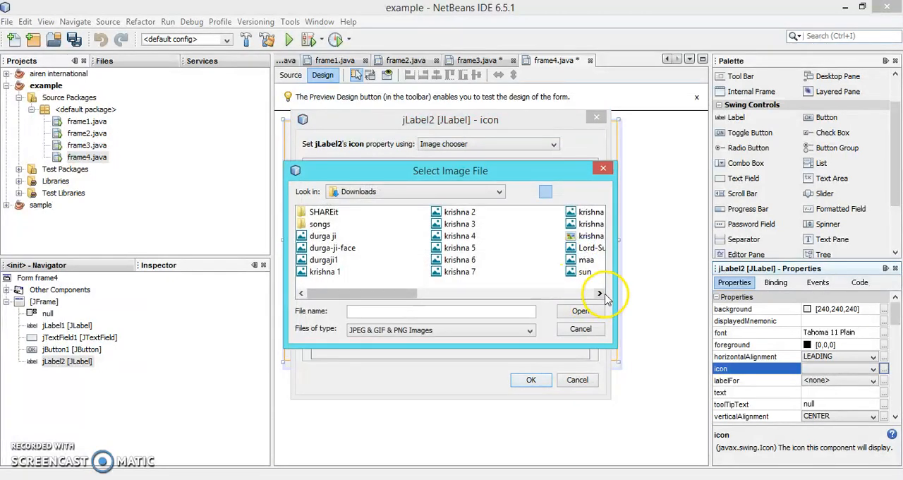
{"action": "left_click", "coordinate": [599, 294]}
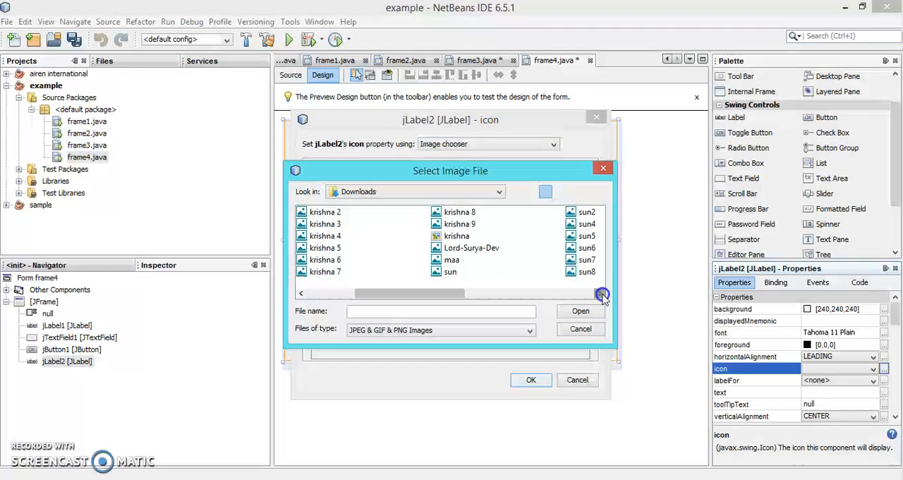
{"action": "left_click", "coordinate": [602, 294]}
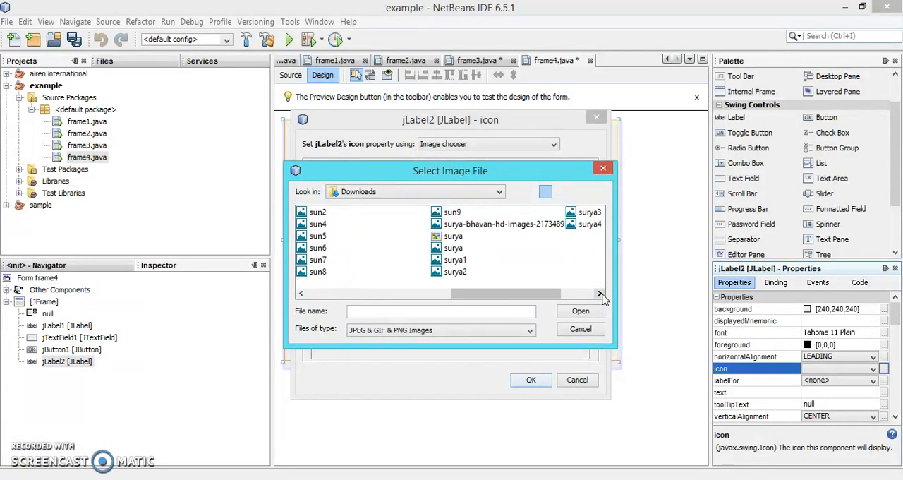
{"action": "mouse_move", "coordinate": [542, 247]}
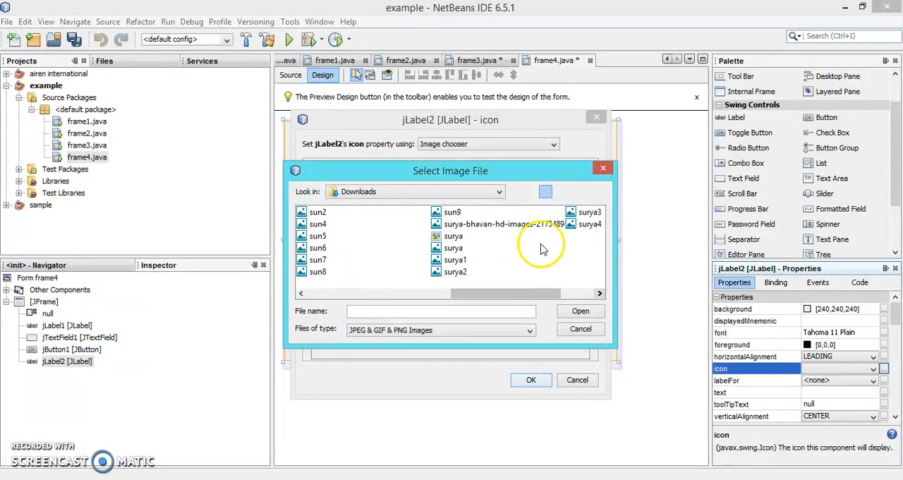
- Choose sun9.jpg as jLabel2's icon so the sunset fills the form background
{"action": "left_click", "coordinate": [451, 212]}
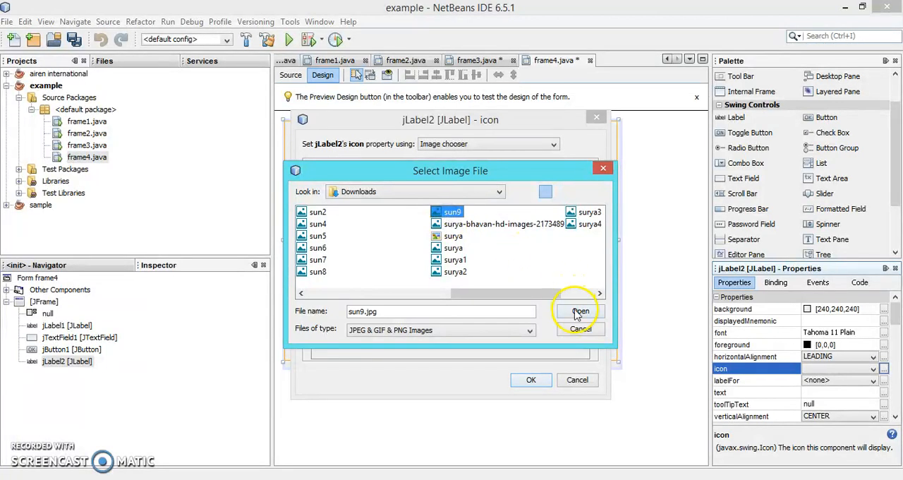
{"action": "left_click", "coordinate": [580, 311]}
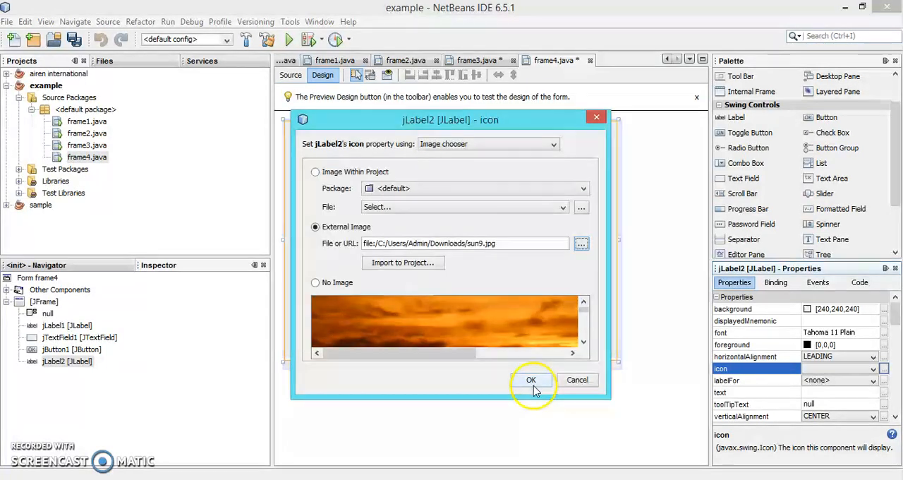
{"action": "left_click", "coordinate": [531, 380]}
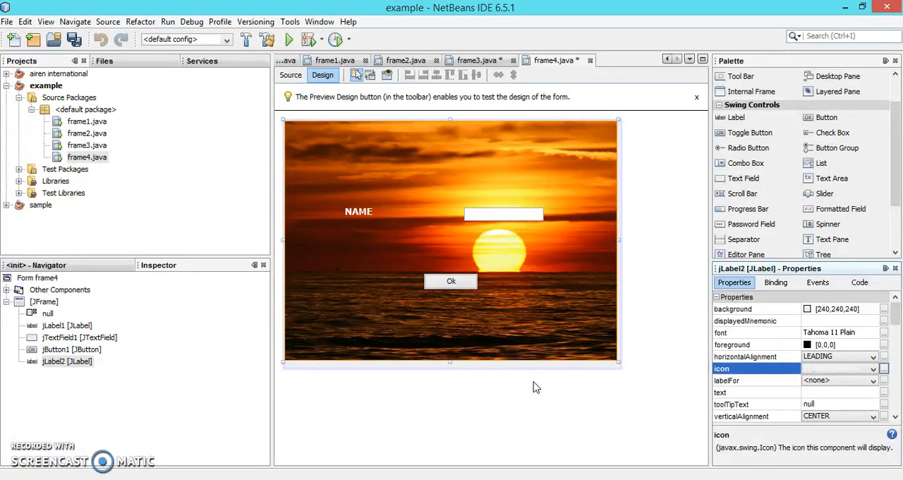
{"action": "mouse_move", "coordinate": [459, 362]}
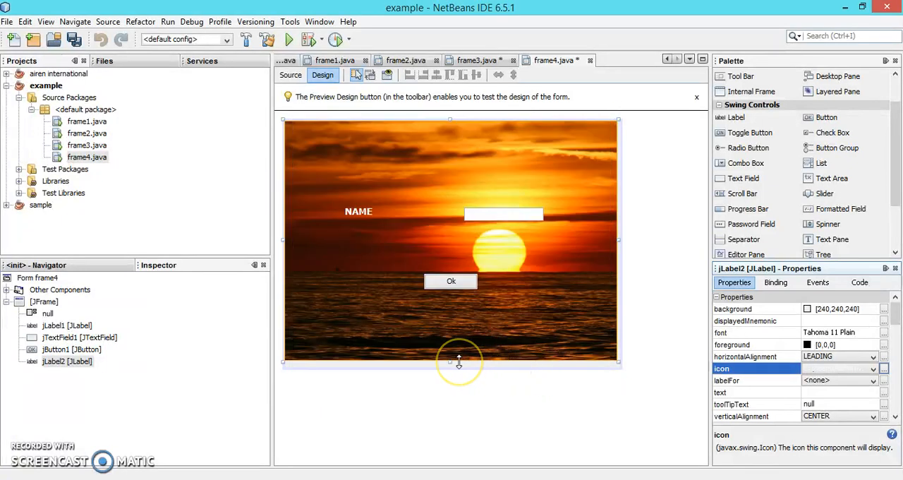
- Save frame4.java with the sunset background behind its controls
{"action": "left_click", "coordinate": [883, 369]}
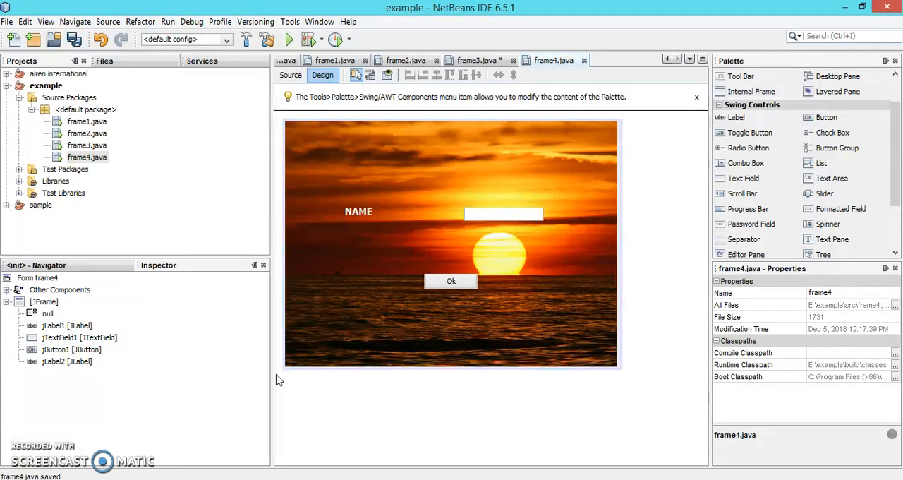
- Build and run the main project so the frame4 application window launches
{"action": "left_click", "coordinate": [288, 39]}
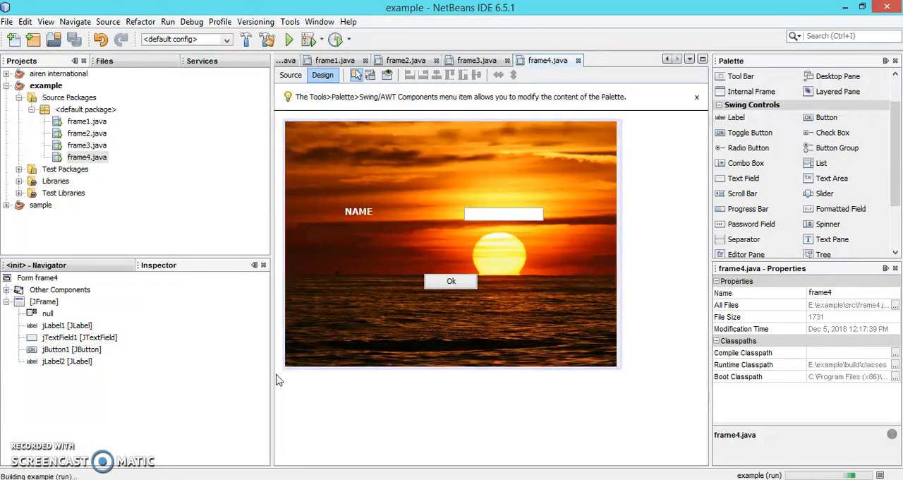
{"action": "left_click", "coordinate": [288, 39]}
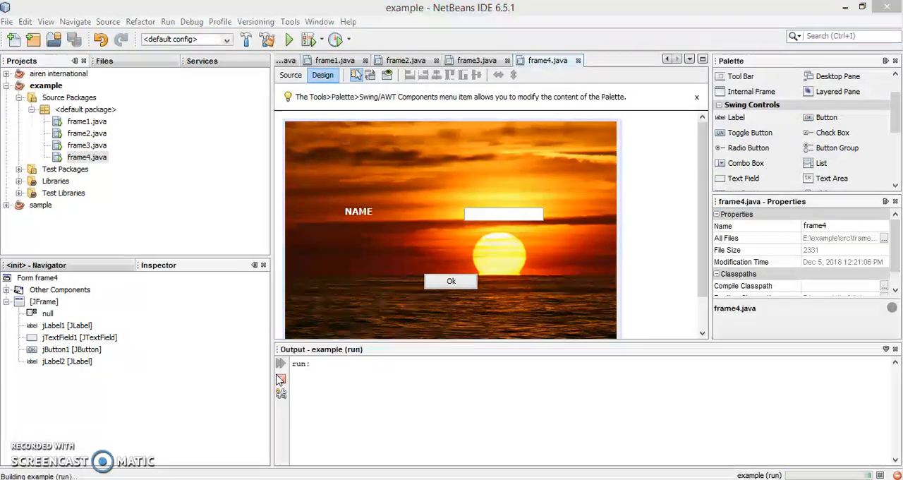
{"action": "left_click", "coordinate": [288, 39]}
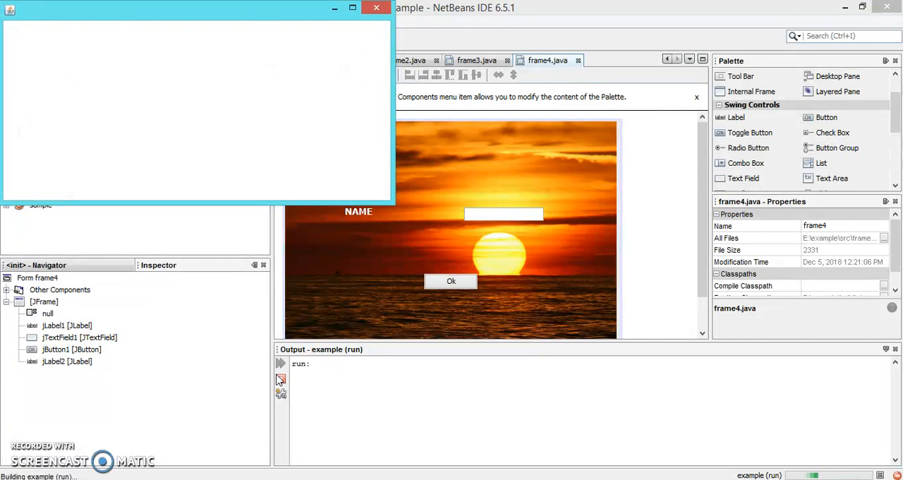